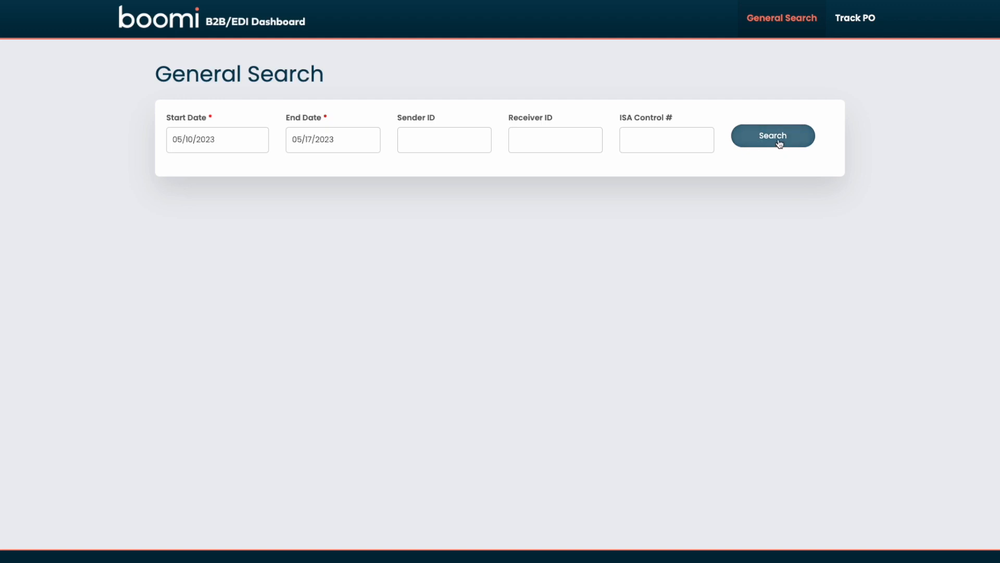
Step: Run the General Search for 05/10/2023–05/17/2023 and review the listed X12 documents
{"action": "left_click", "coordinate": [772, 135]}
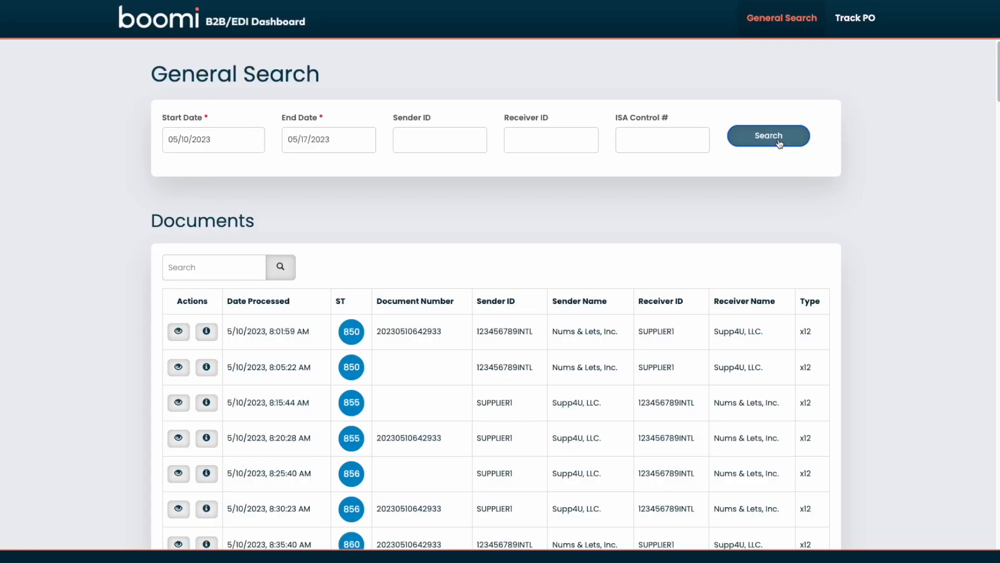
{"action": "mouse_move", "coordinate": [768, 135]}
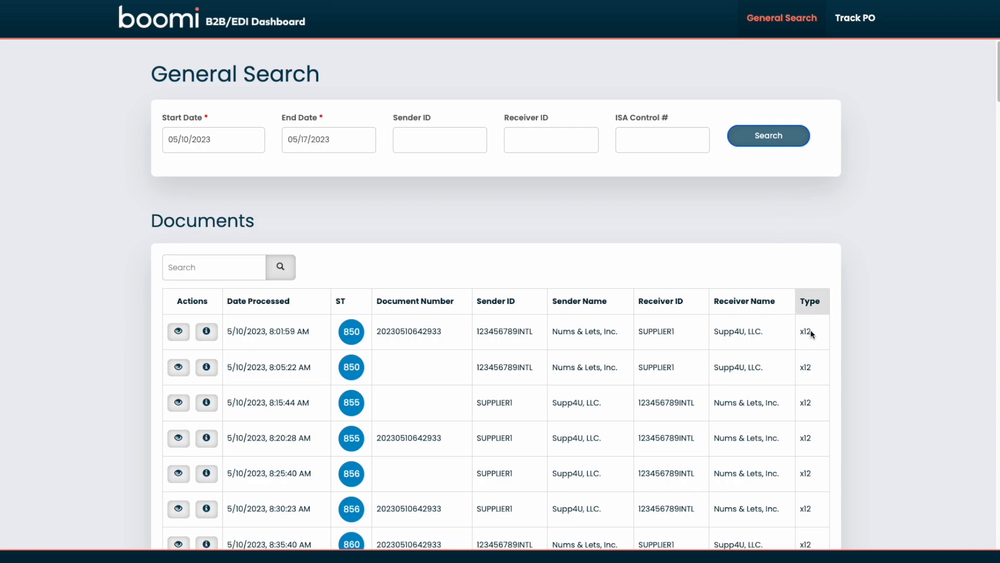
{"action": "scroll", "scroll_direction": "down", "scroll_amount": 3}
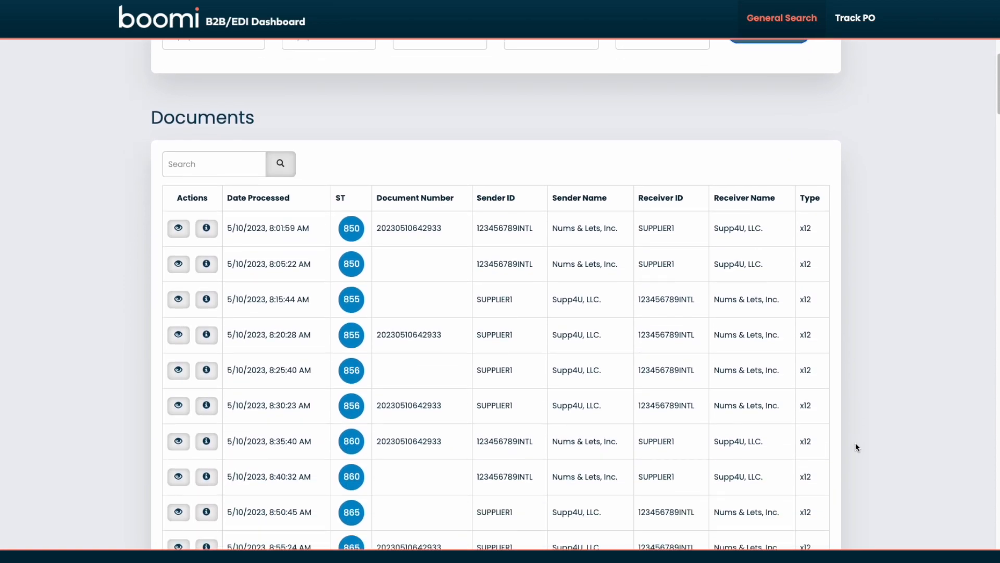
{"action": "mouse_move", "coordinate": [362, 317]}
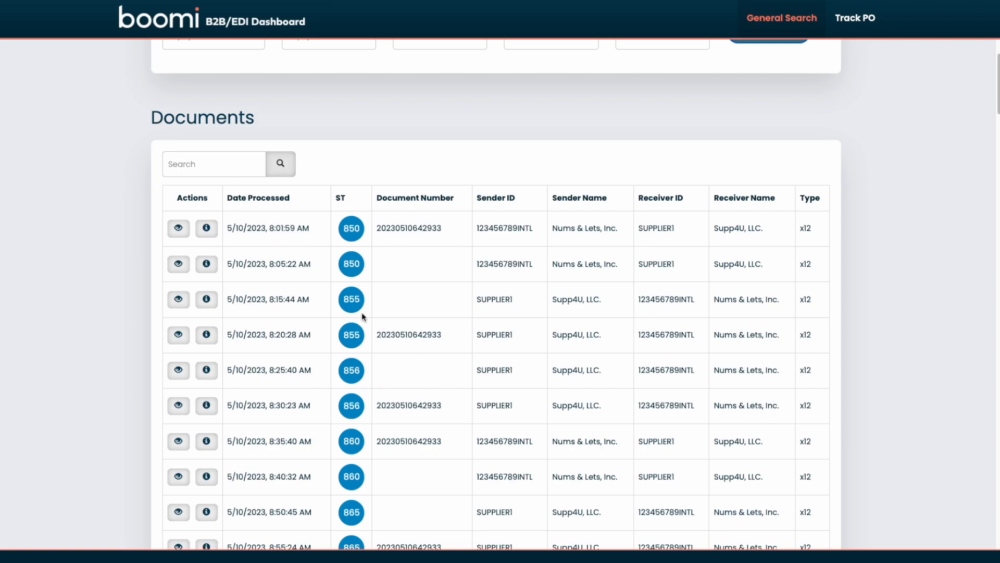
{"action": "mouse_move", "coordinate": [276, 286]}
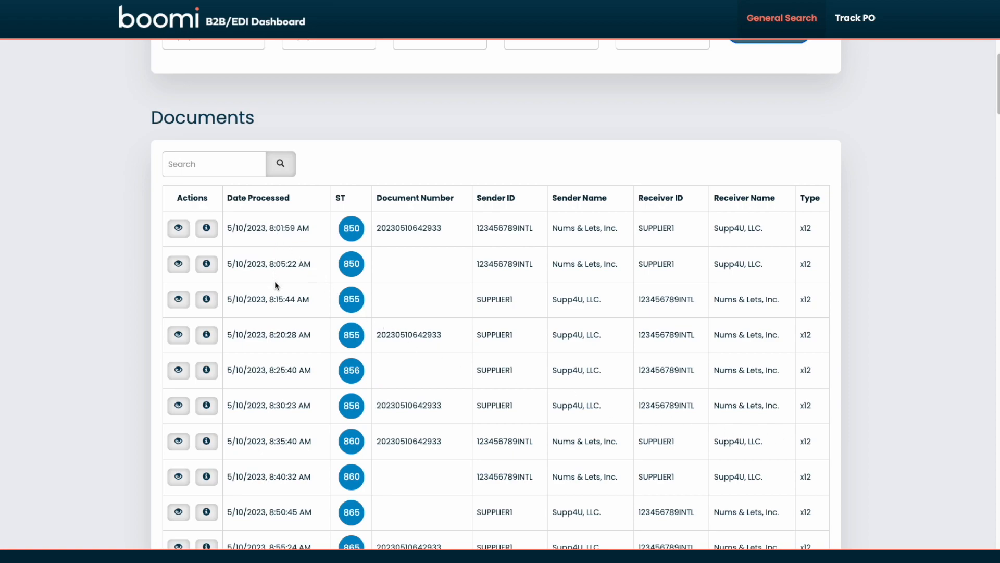
{"action": "mouse_move", "coordinate": [275, 304]}
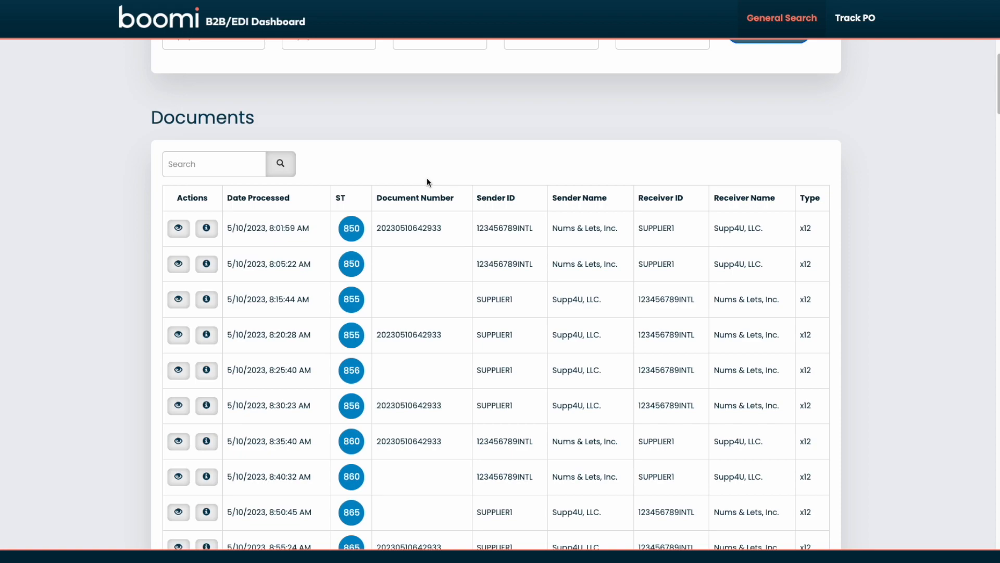
{"action": "mouse_move", "coordinate": [534, 177]}
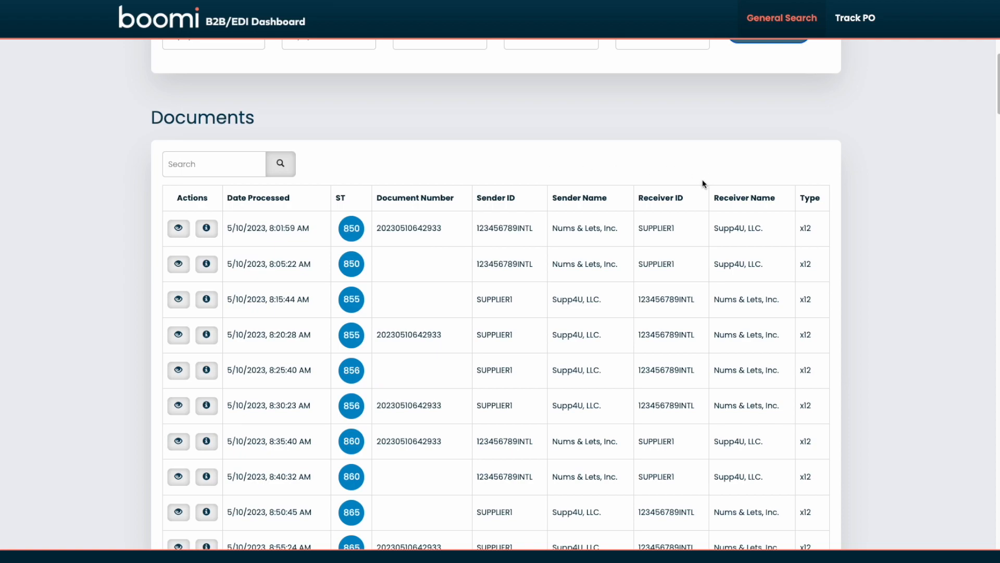
{"action": "mouse_move", "coordinate": [817, 180]}
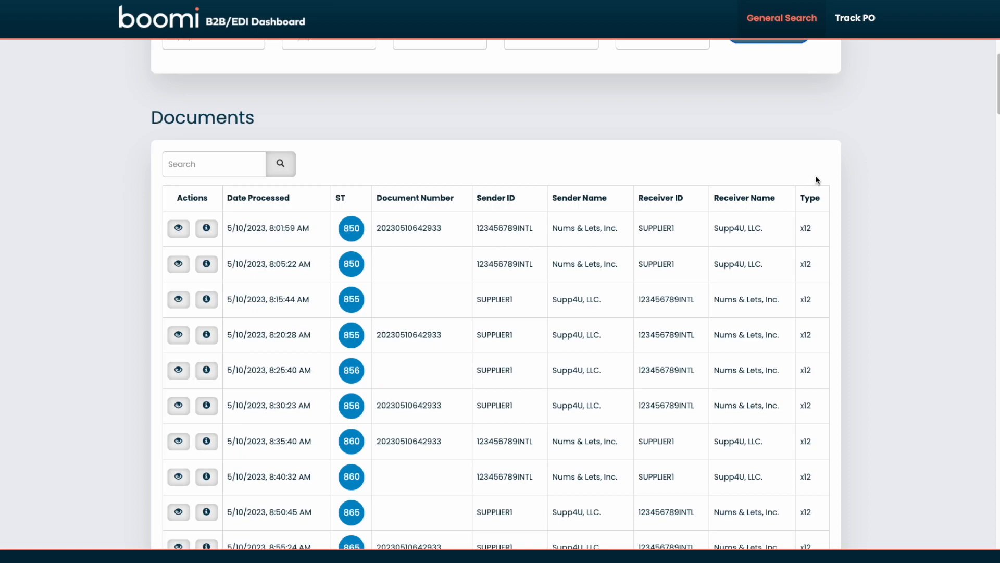
{"action": "mouse_move", "coordinate": [229, 234]}
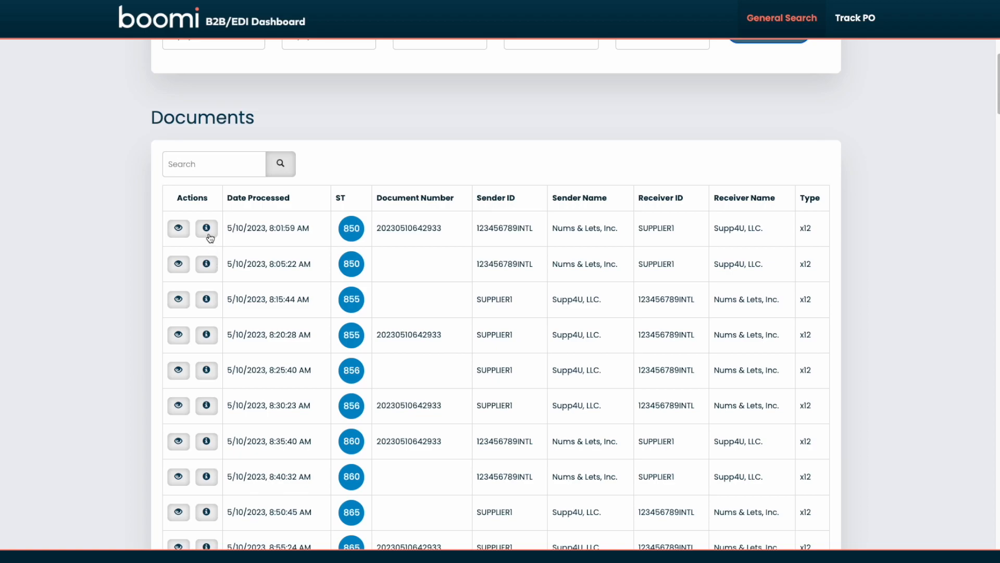
{"action": "left_click", "coordinate": [206, 228]}
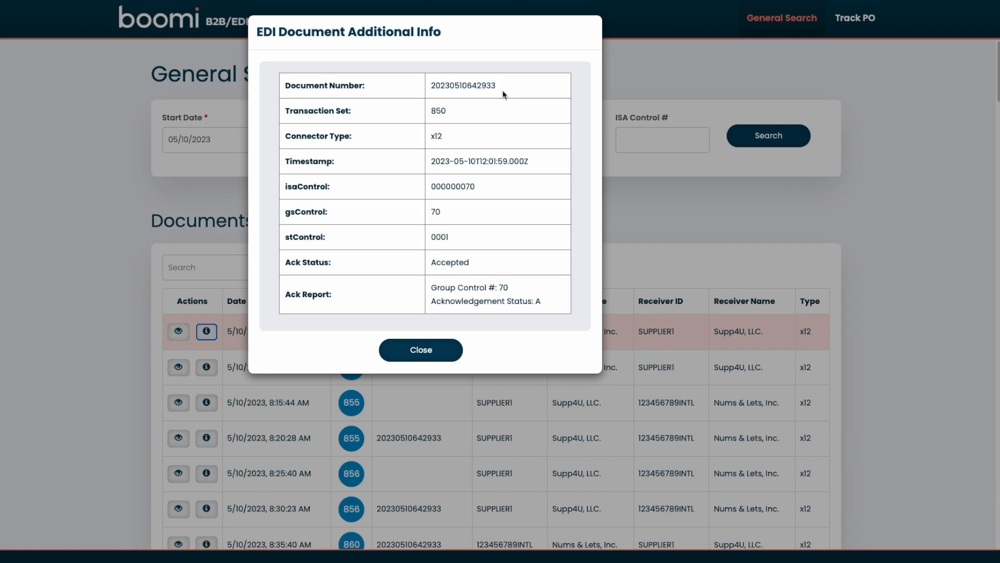
{"action": "mouse_move", "coordinate": [420, 350]}
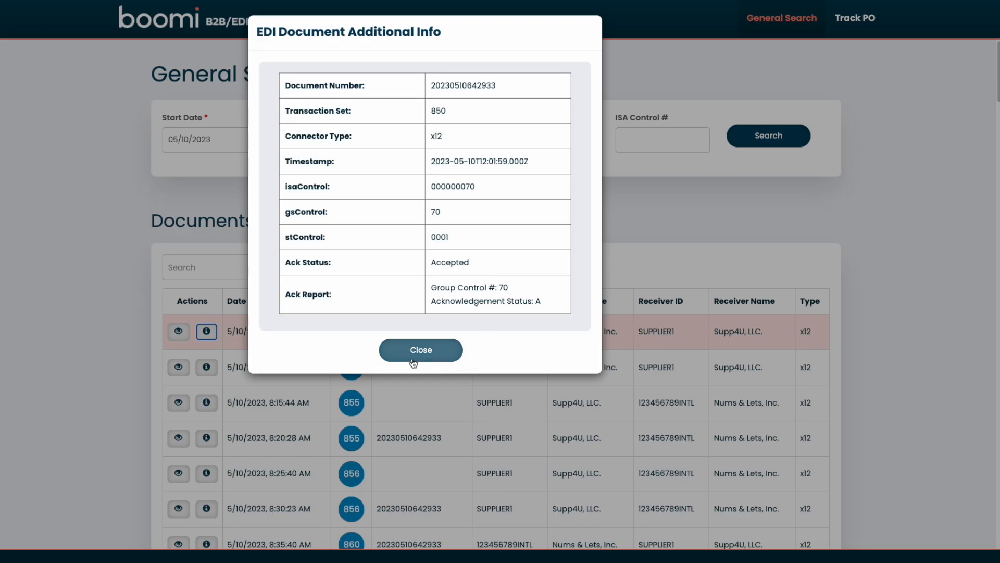
{"action": "left_click", "coordinate": [420, 350]}
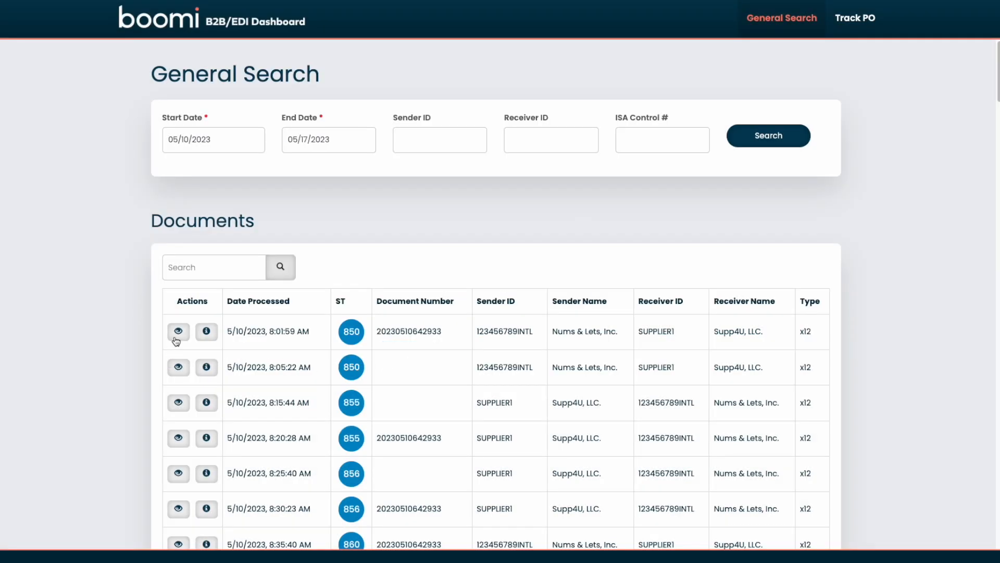
{"action": "mouse_move", "coordinate": [179, 331]}
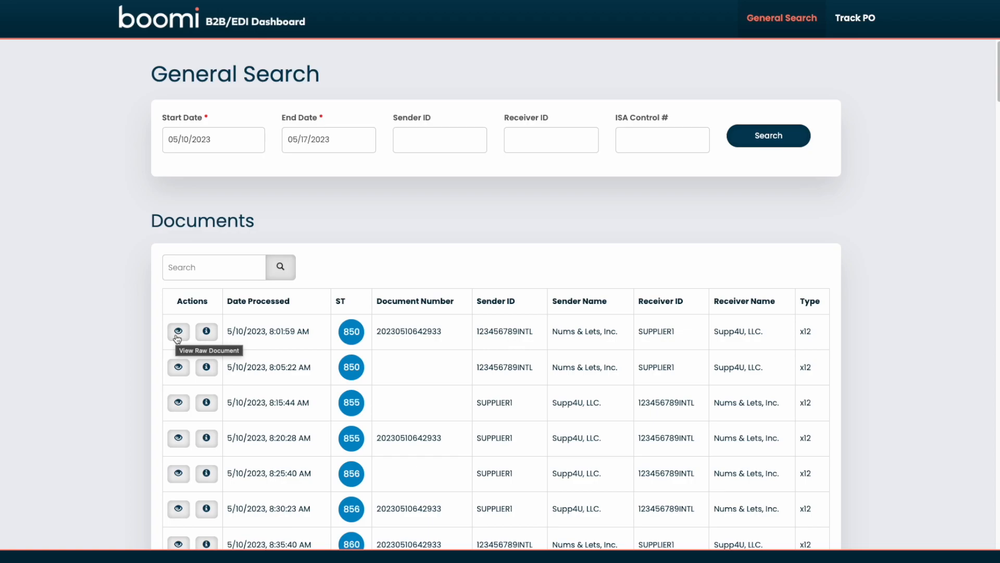
Step: View the raw X12 text of the first 850 purchase order in the Raw EDI Document Viewer
{"action": "left_click", "coordinate": [178, 332]}
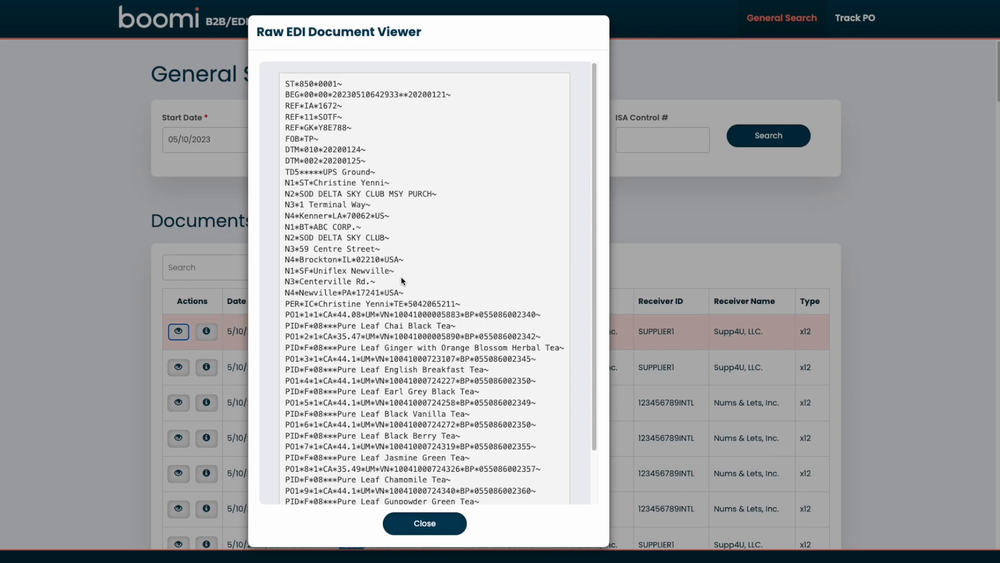
{"action": "scroll", "scroll_direction": "down", "scroll_amount": 3}
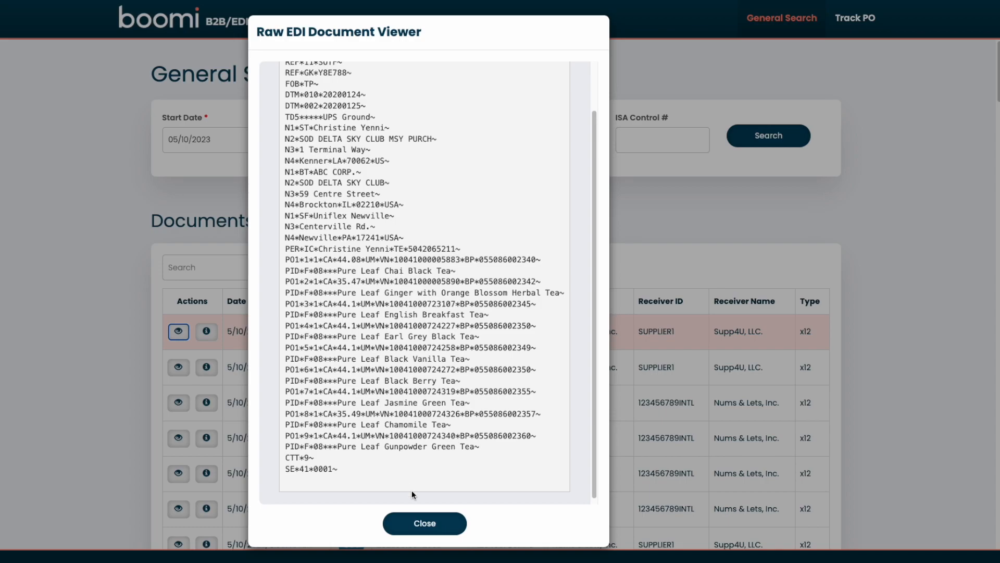
Step: Close the viewer and filter the document search to Sender ID SUPPLIER1
{"action": "left_click", "coordinate": [424, 523]}
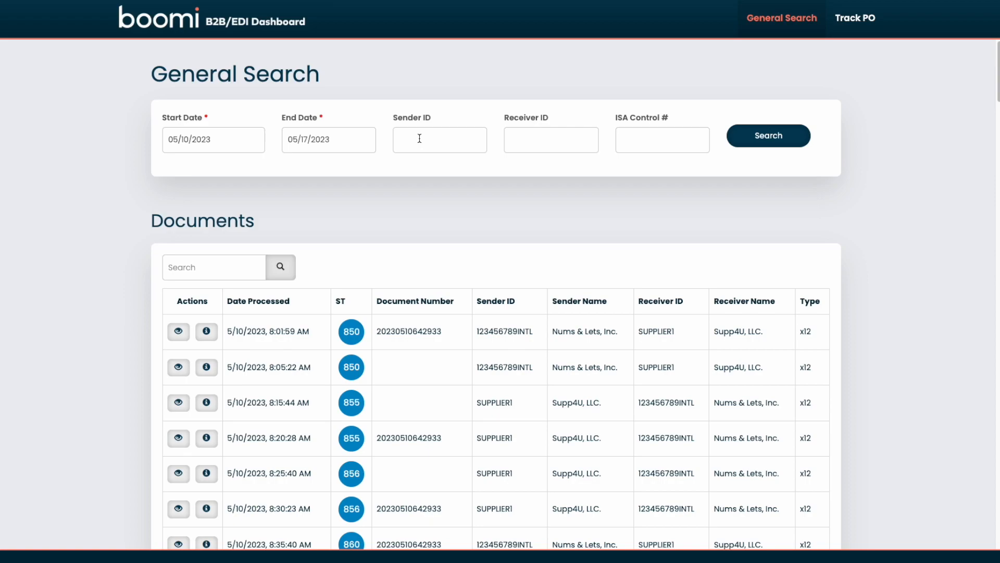
{"action": "type", "text": "SUPPLIER1"}
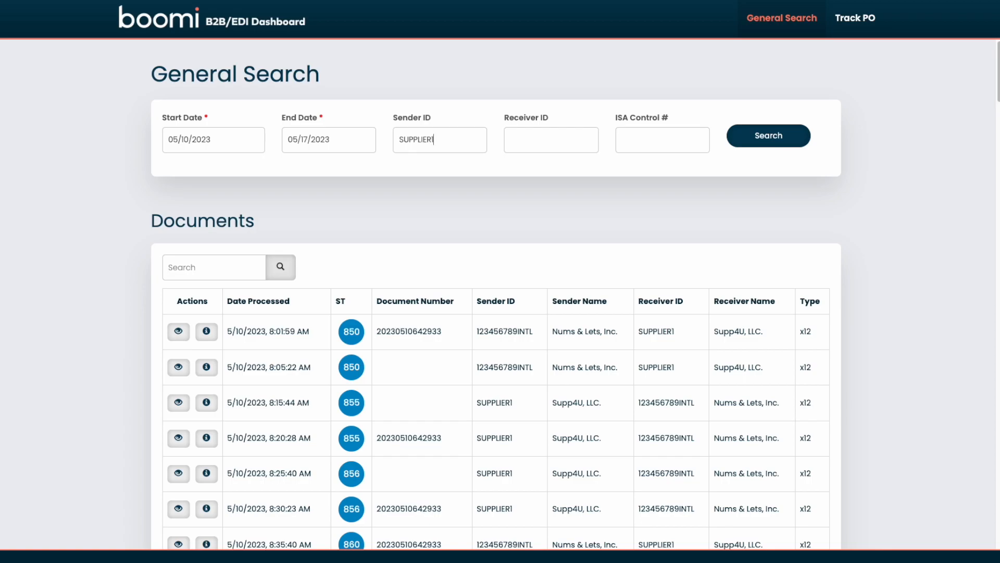
{"action": "left_click", "coordinate": [768, 136]}
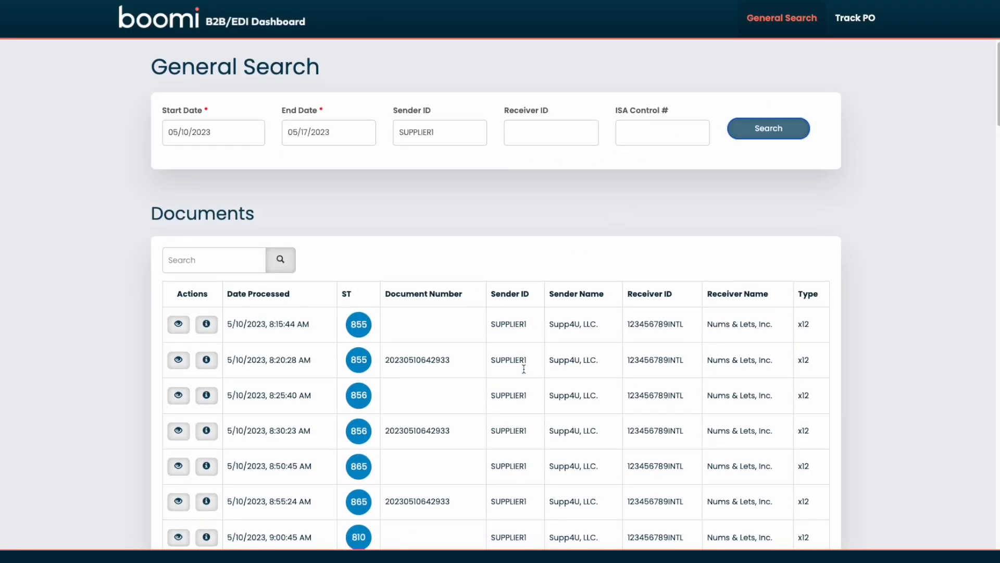
{"action": "scroll", "scroll_direction": "down", "scroll_amount": 3}
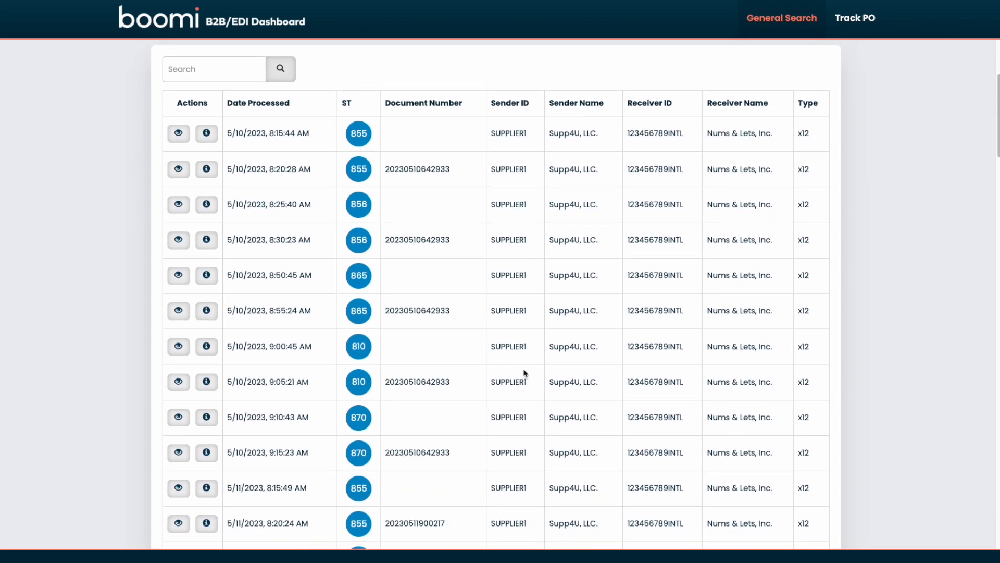
Step: Further filter the search to ISA Control # 000000028, leaving four 850/865 documents
{"action": "left_click", "coordinate": [780, 18]}
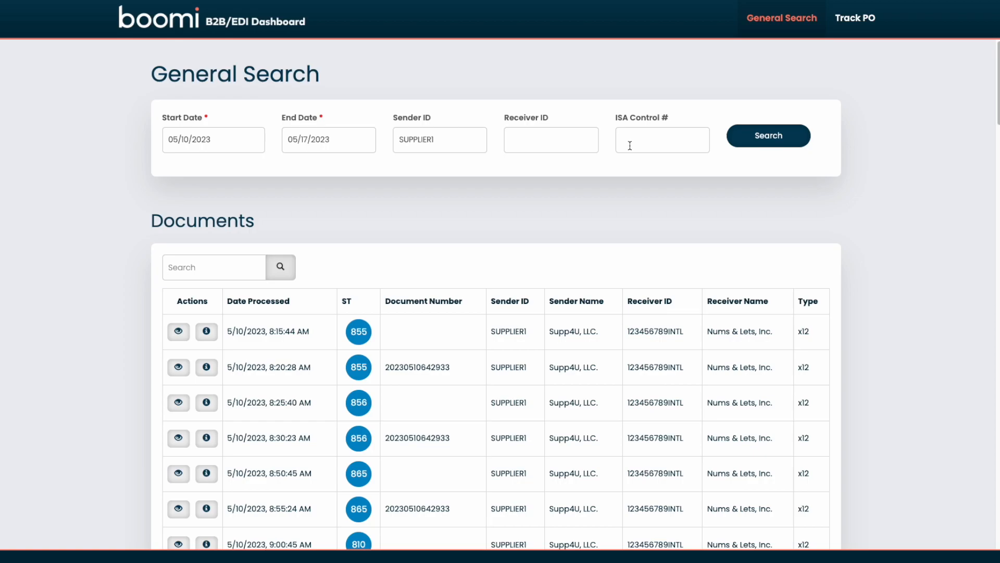
{"action": "type", "text": "000000028"}
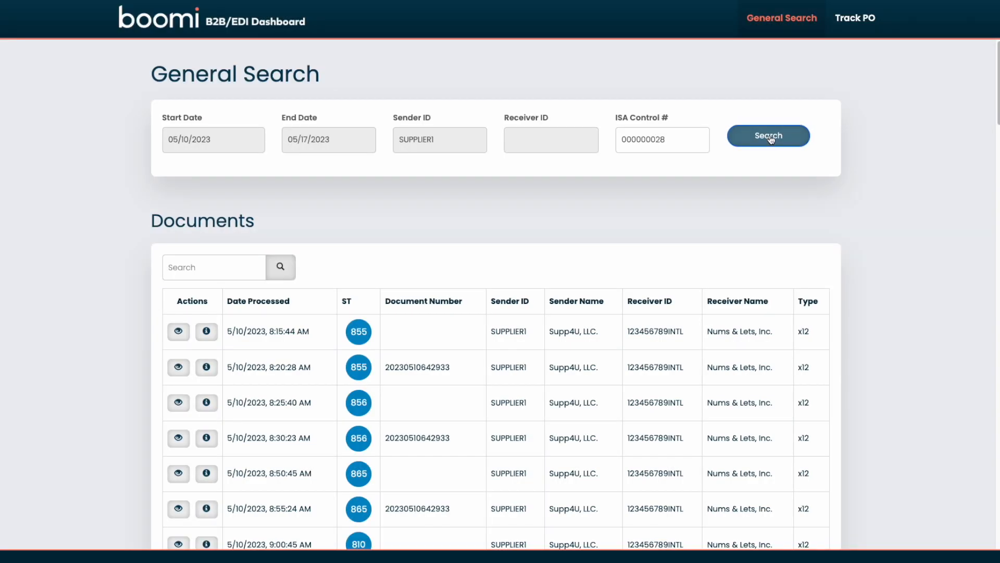
{"action": "left_click", "coordinate": [768, 136]}
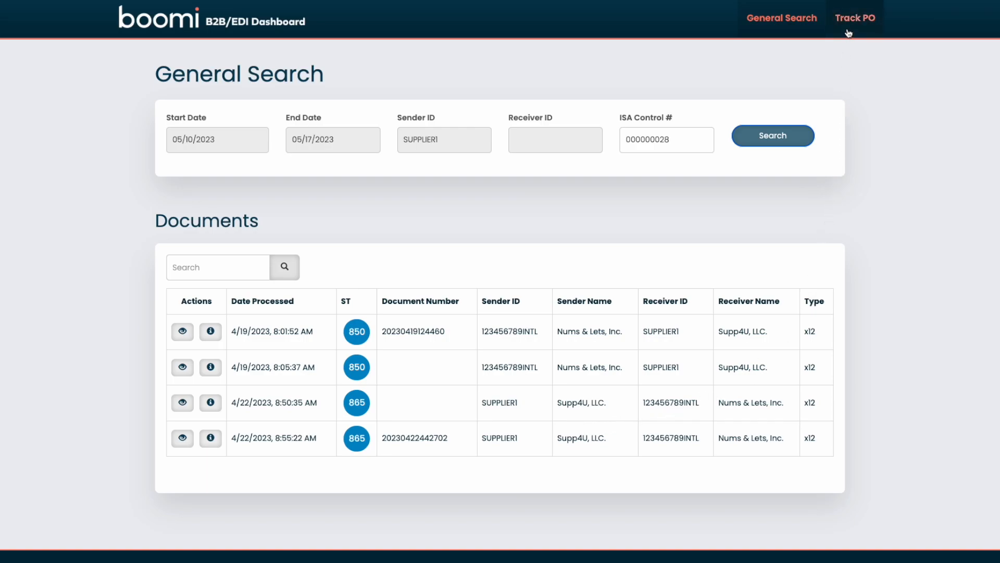
Step: Go to the Track PO page with its empty PO number entry
{"action": "left_click", "coordinate": [855, 18]}
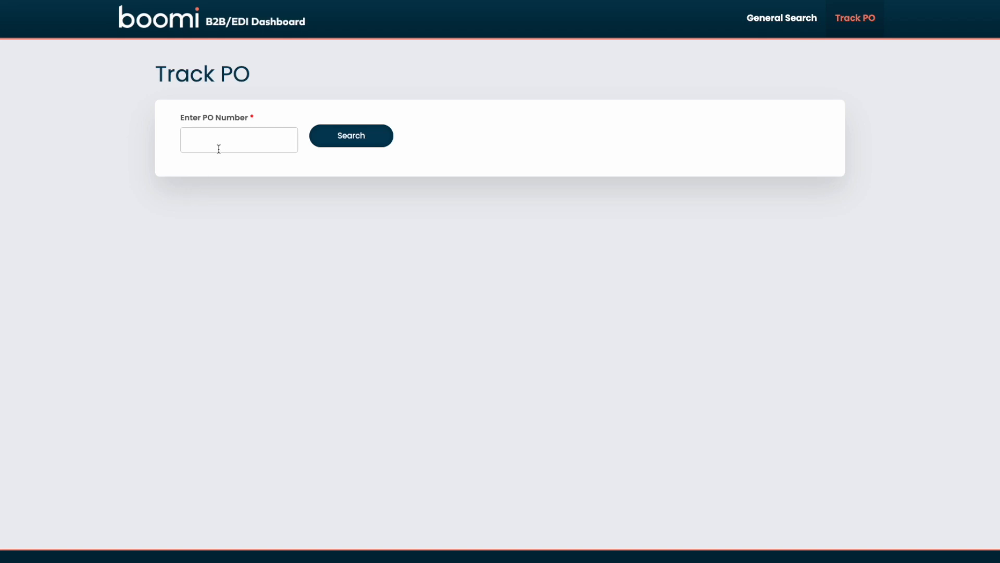
{"action": "type", "text": "20230510642933"}
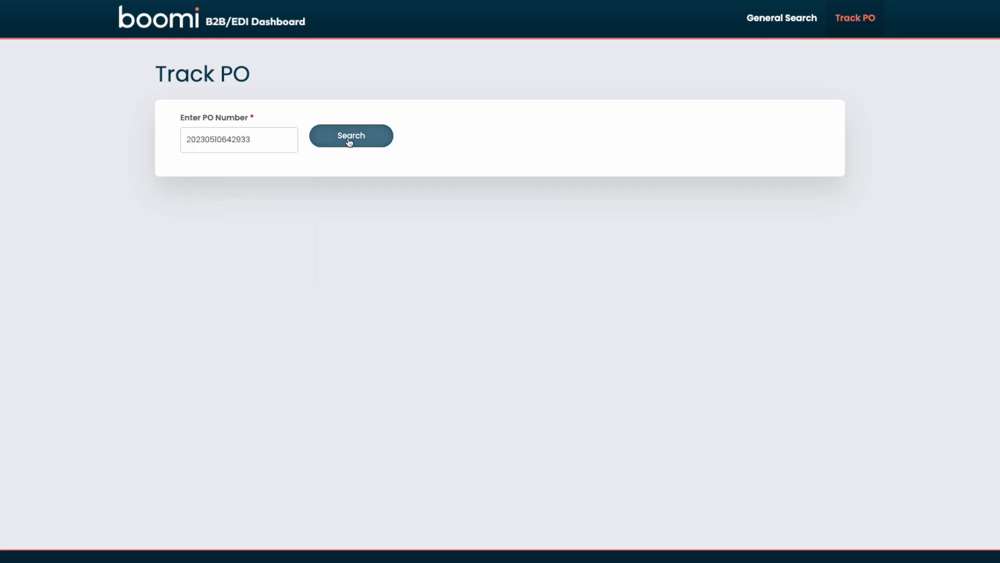
{"action": "left_click", "coordinate": [352, 135]}
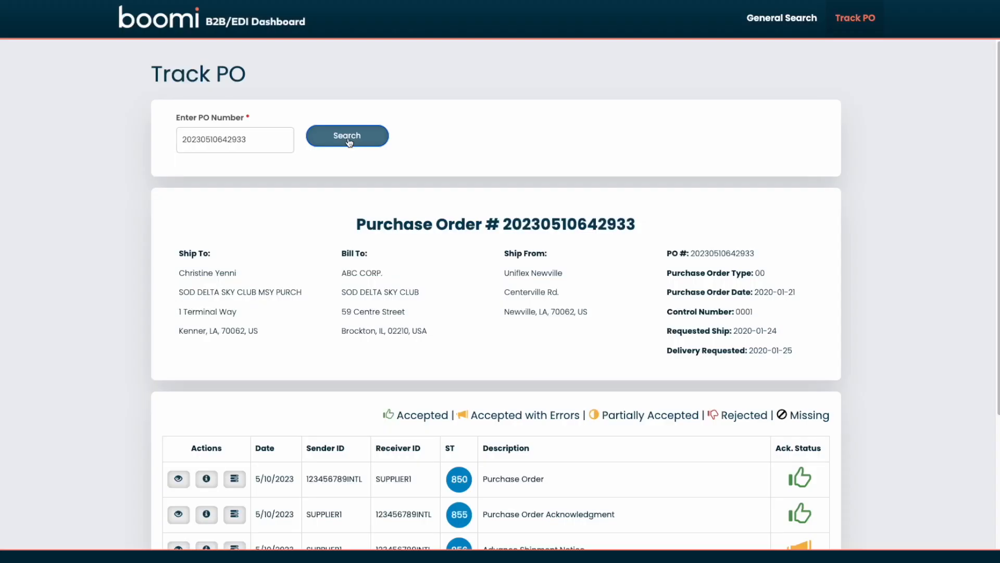
{"action": "mouse_move", "coordinate": [333, 253]}
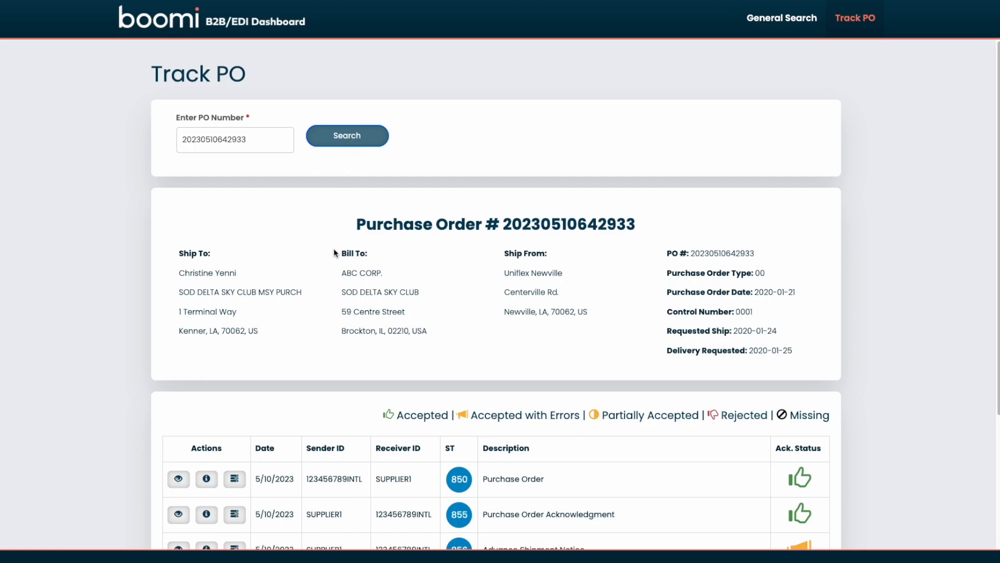
{"action": "mouse_move", "coordinate": [450, 296]}
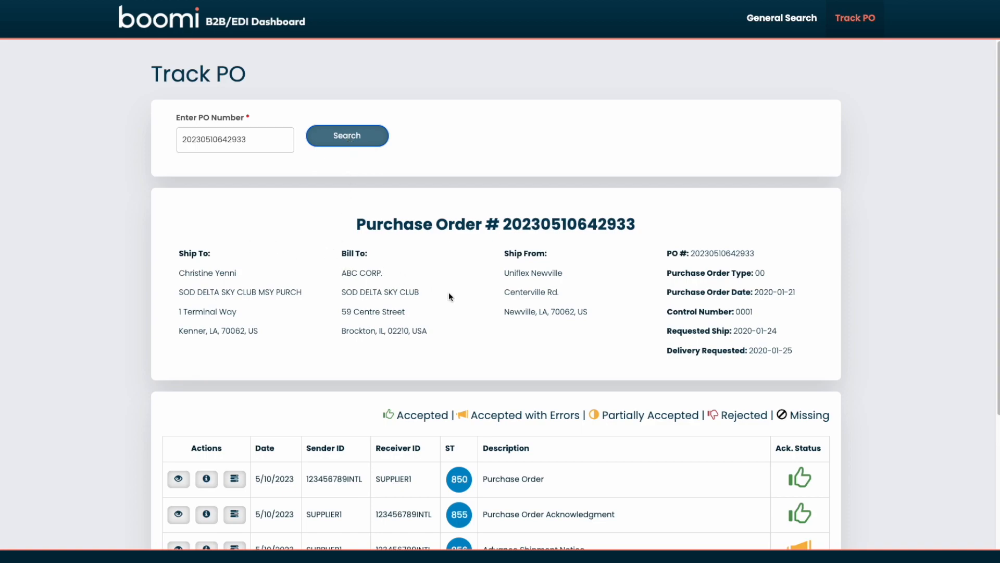
{"action": "mouse_move", "coordinate": [462, 322]}
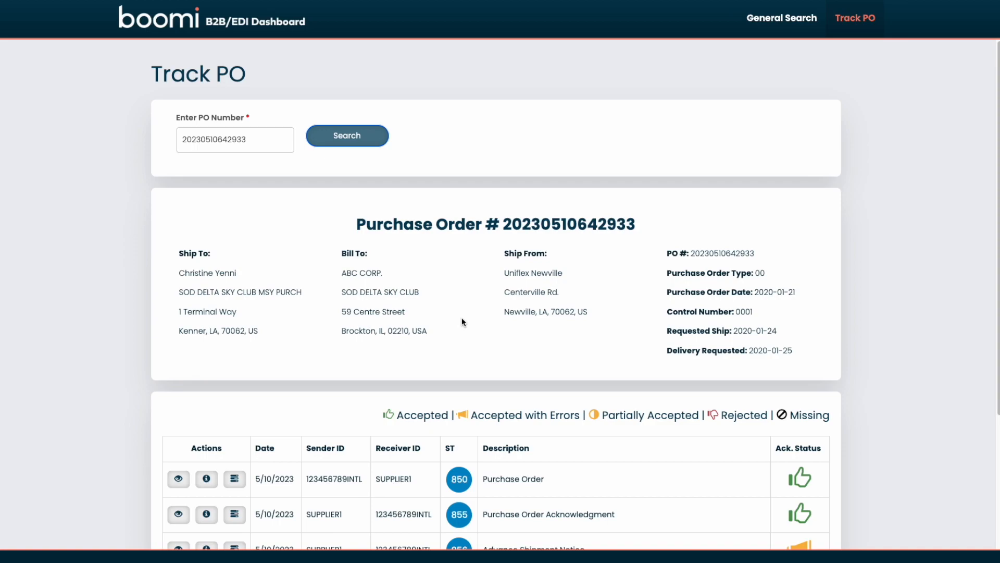
{"action": "mouse_move", "coordinate": [467, 328]}
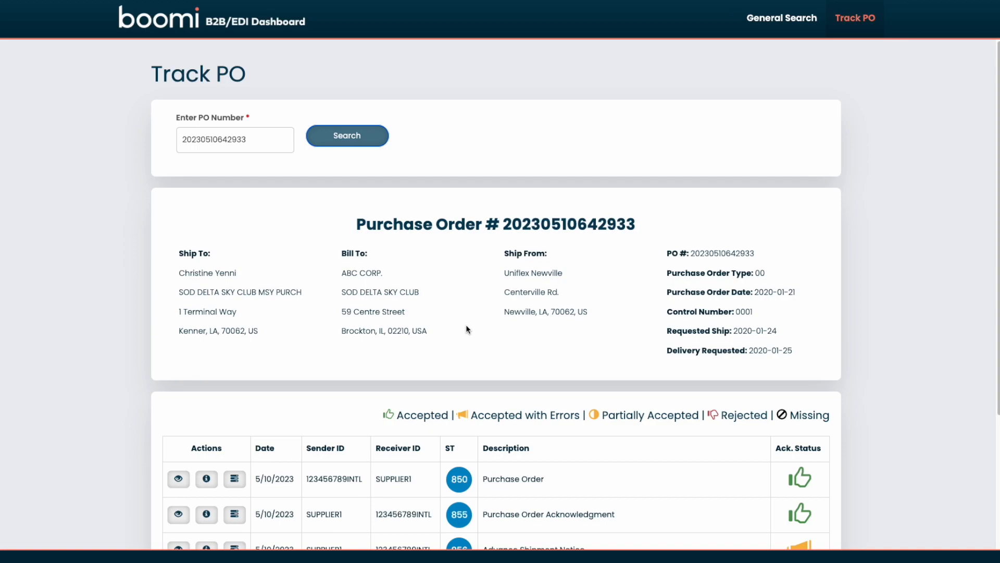
{"action": "mouse_move", "coordinate": [923, 289]}
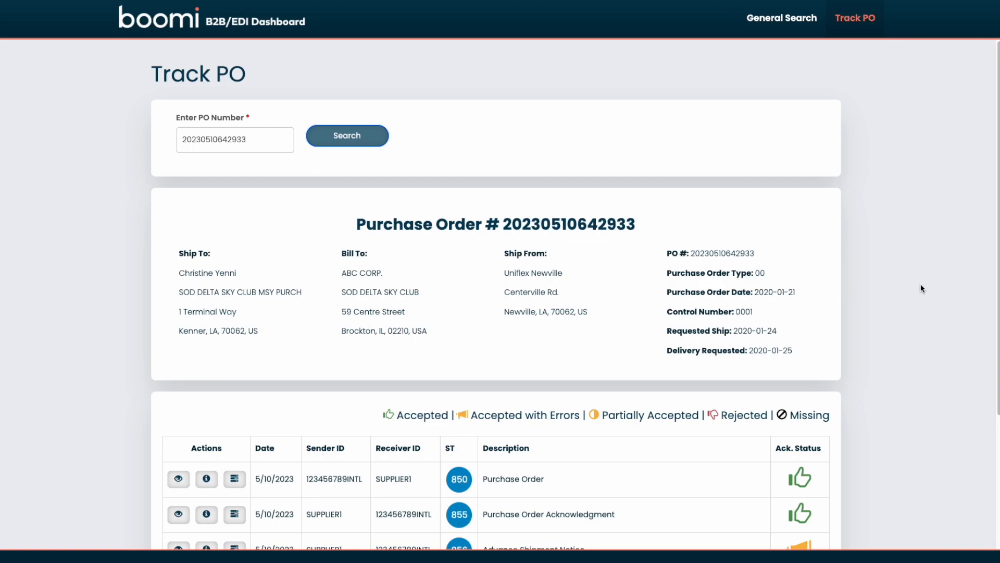
{"action": "scroll", "scroll_direction": "down", "scroll_amount": 3}
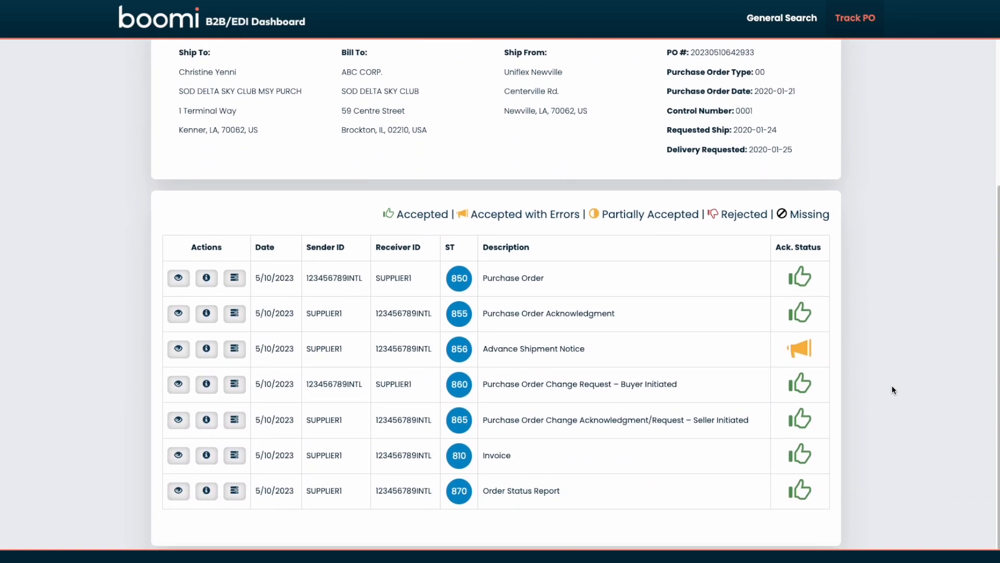
{"action": "scroll", "scroll_direction": "up", "scroll_amount": 3}
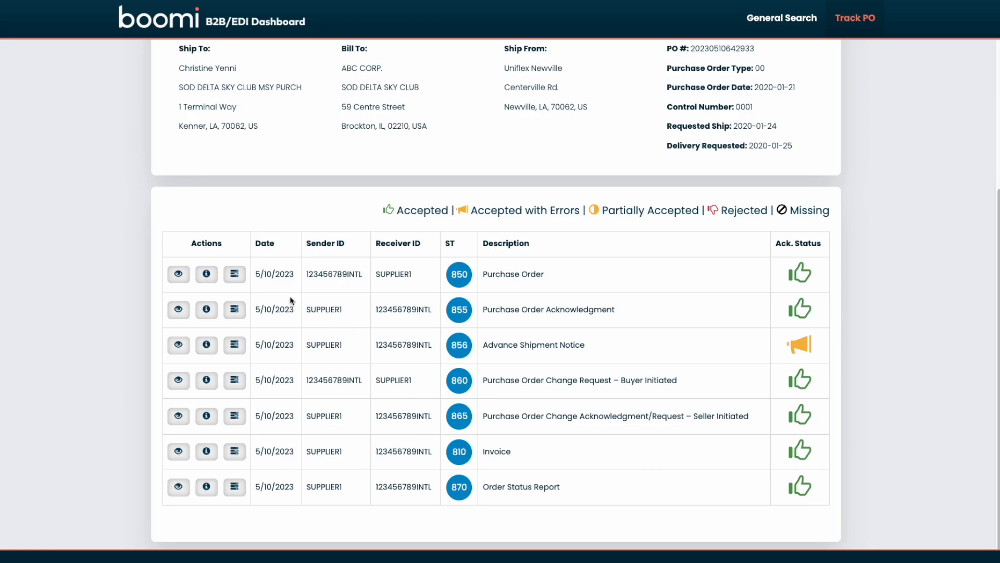
{"action": "mouse_move", "coordinate": [335, 347]}
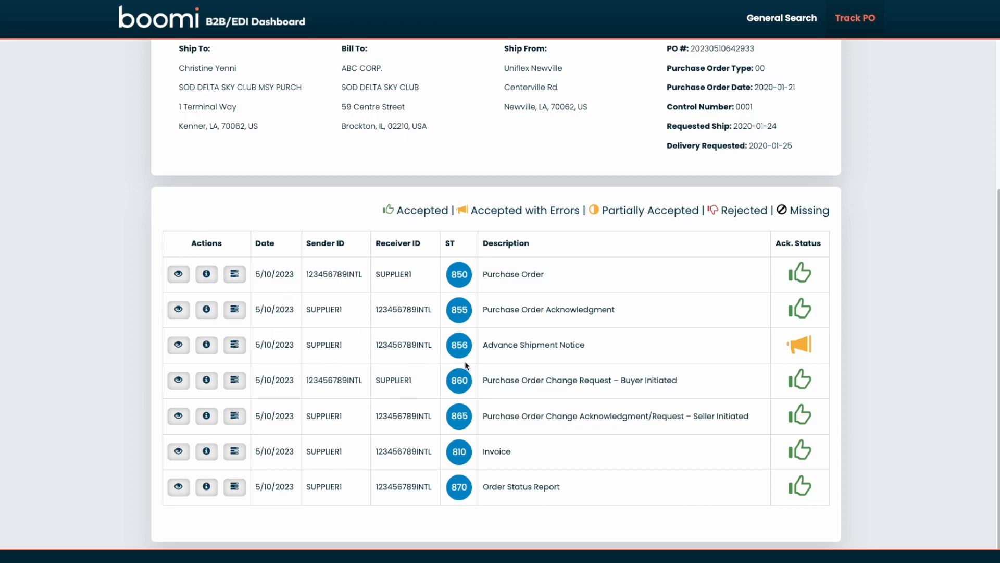
{"action": "mouse_move", "coordinate": [489, 370]}
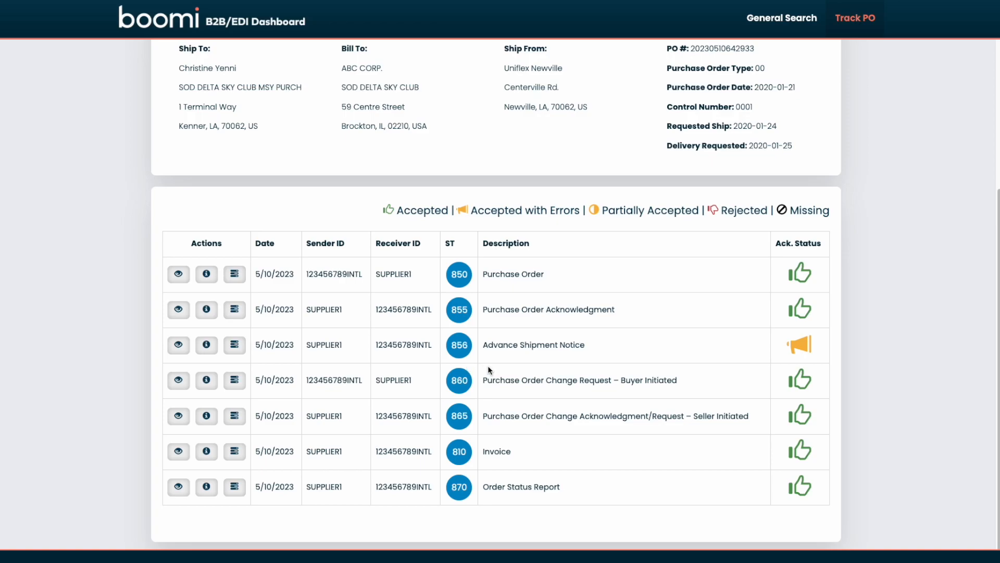
{"action": "mouse_move", "coordinate": [512, 364]}
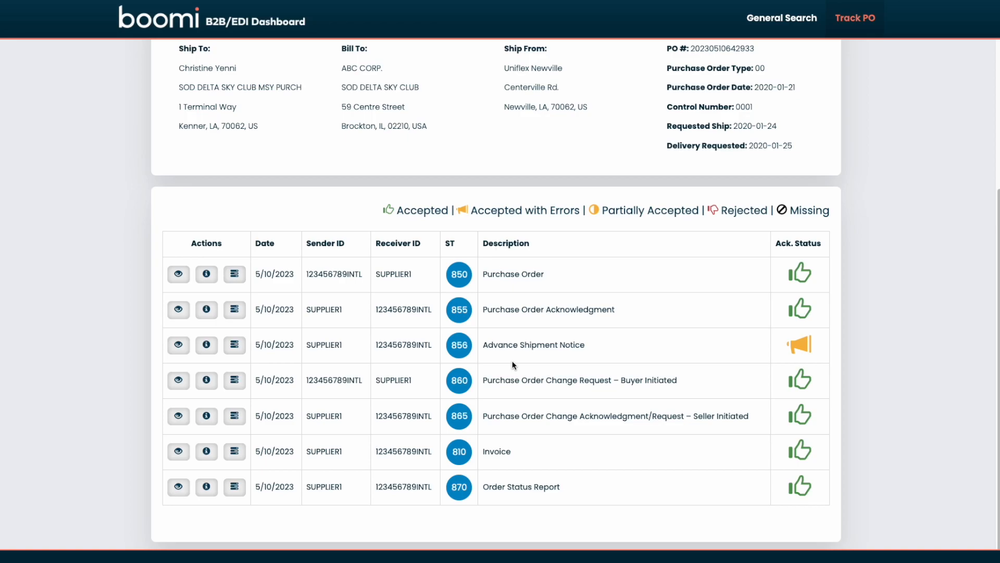
{"action": "mouse_move", "coordinate": [750, 357]}
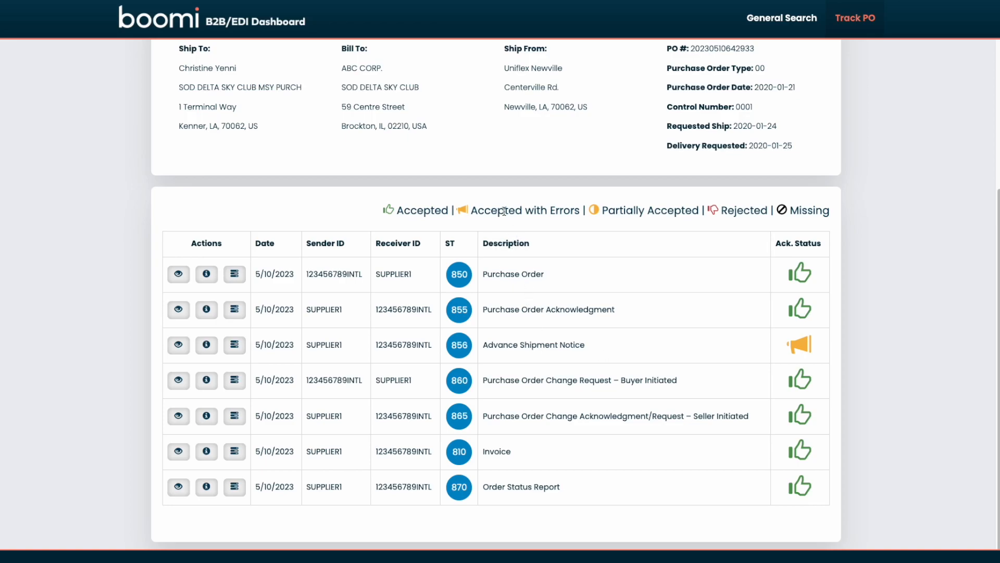
{"action": "mouse_move", "coordinate": [246, 357]}
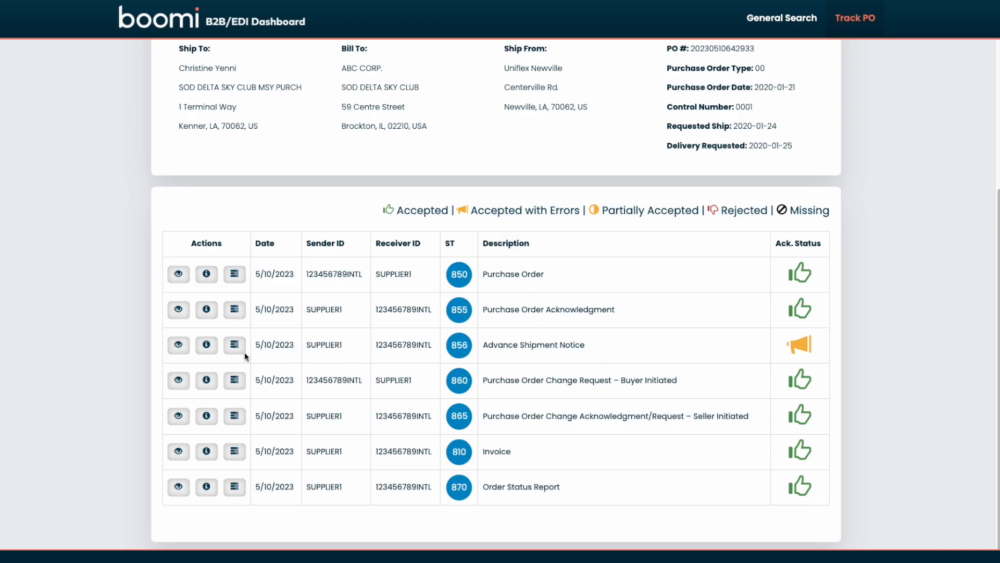
{"action": "mouse_move", "coordinate": [206, 345]}
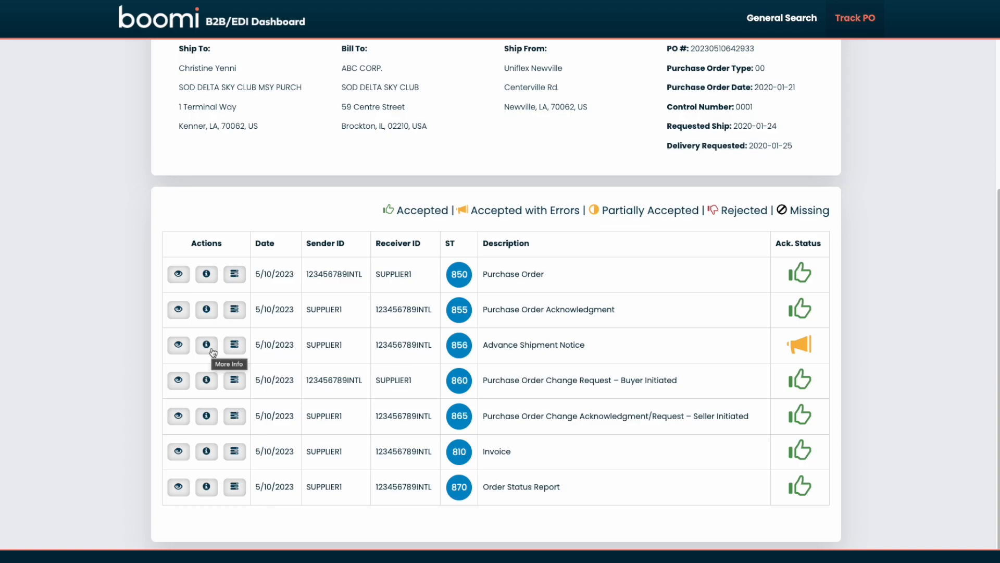
{"action": "left_click", "coordinate": [205, 345]}
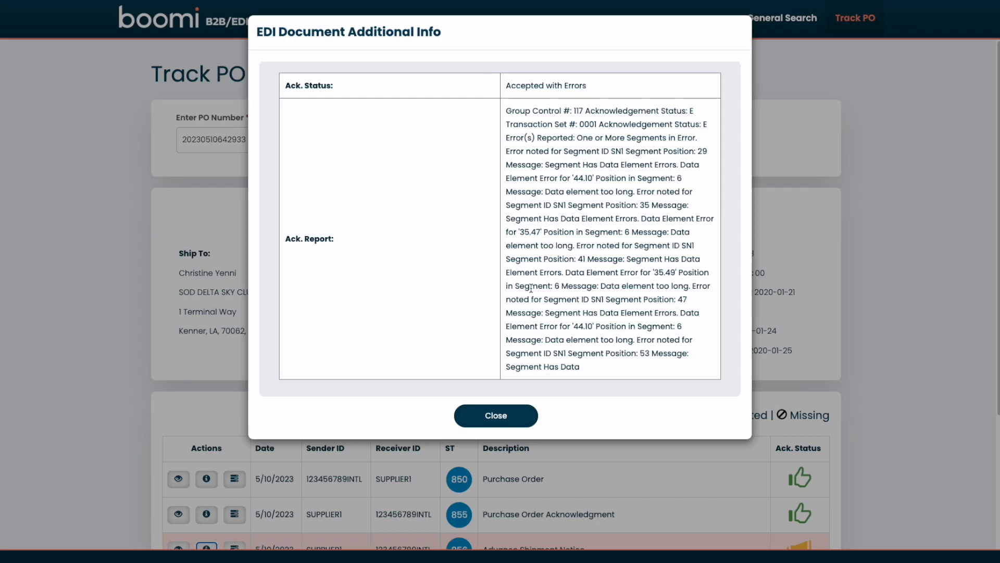
{"action": "mouse_move", "coordinate": [591, 371]}
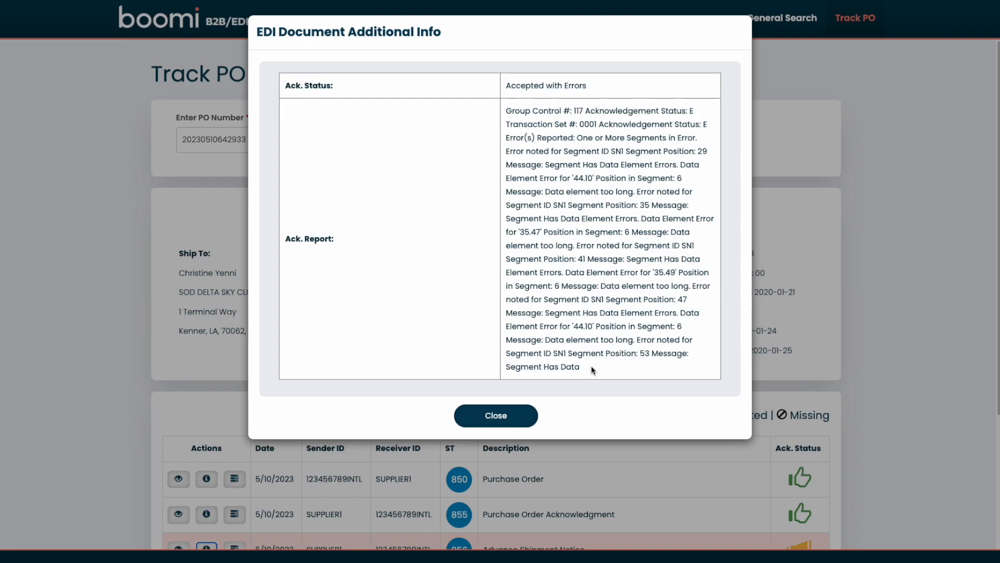
{"action": "left_click", "coordinate": [495, 416]}
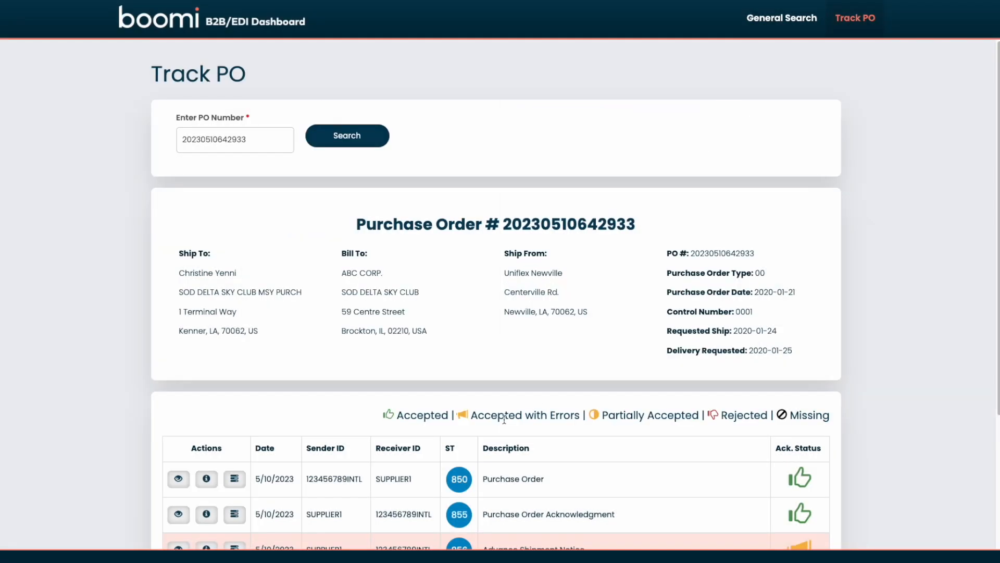
{"action": "scroll", "scroll_direction": "down", "scroll_amount": 3}
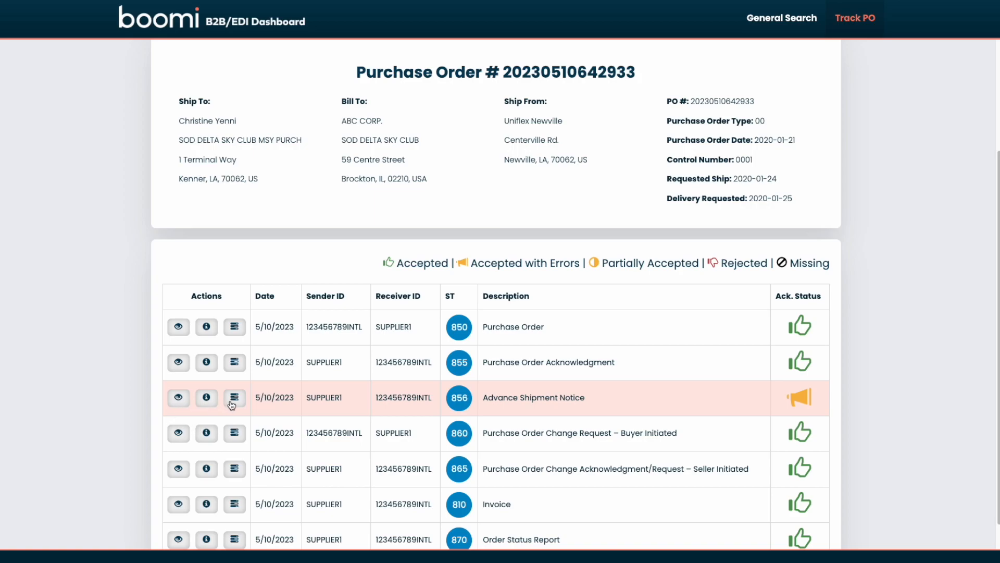
{"action": "mouse_move", "coordinate": [234, 398]}
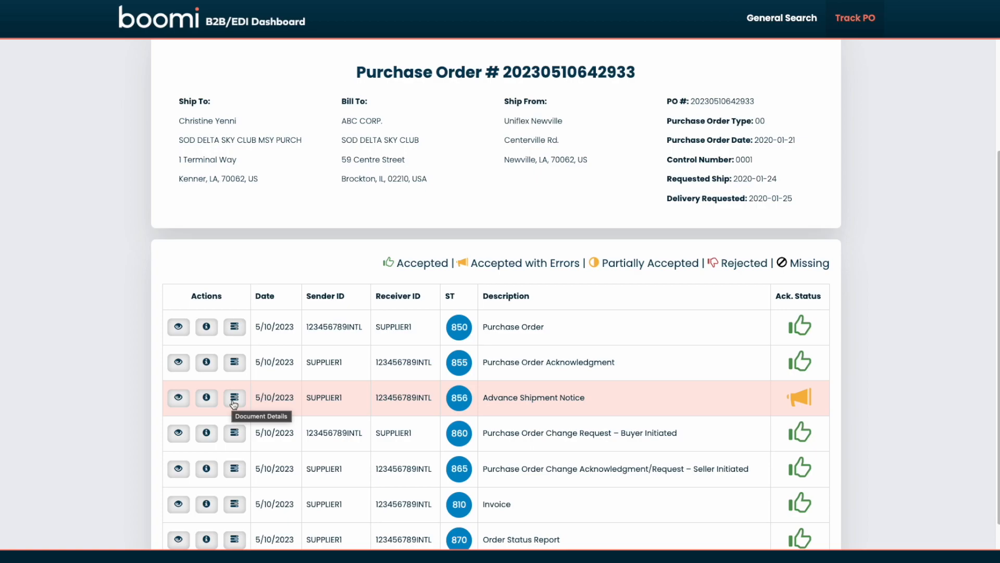
Step: View the 856 Advance Shipment Notice details with its shipping dates and nine tea product lines
{"action": "left_click", "coordinate": [234, 397]}
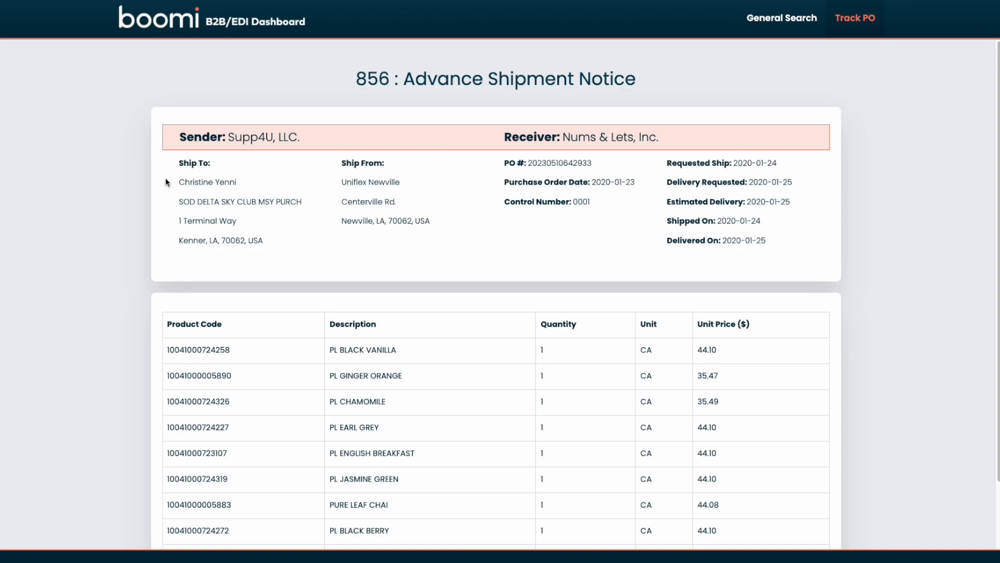
{"action": "scroll", "scroll_direction": "down", "scroll_amount": 3}
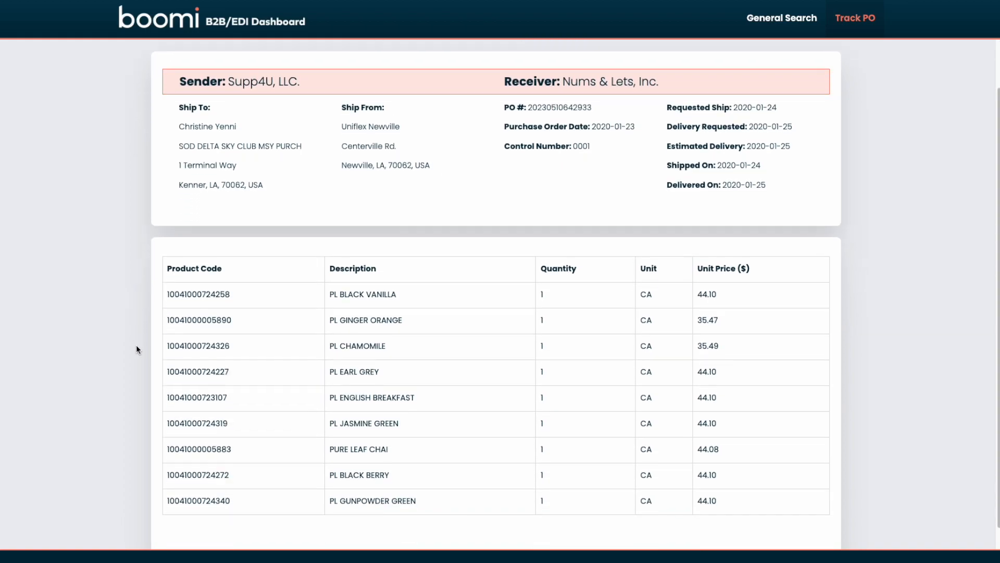
{"action": "scroll", "scroll_direction": "down", "scroll_amount": 3}
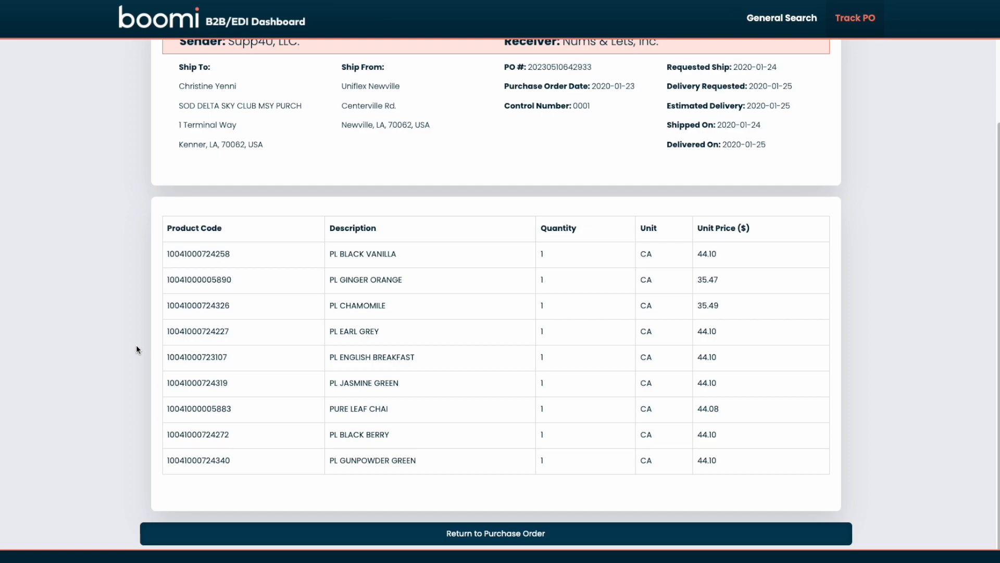
{"action": "scroll", "scroll_direction": "up", "scroll_amount": 3}
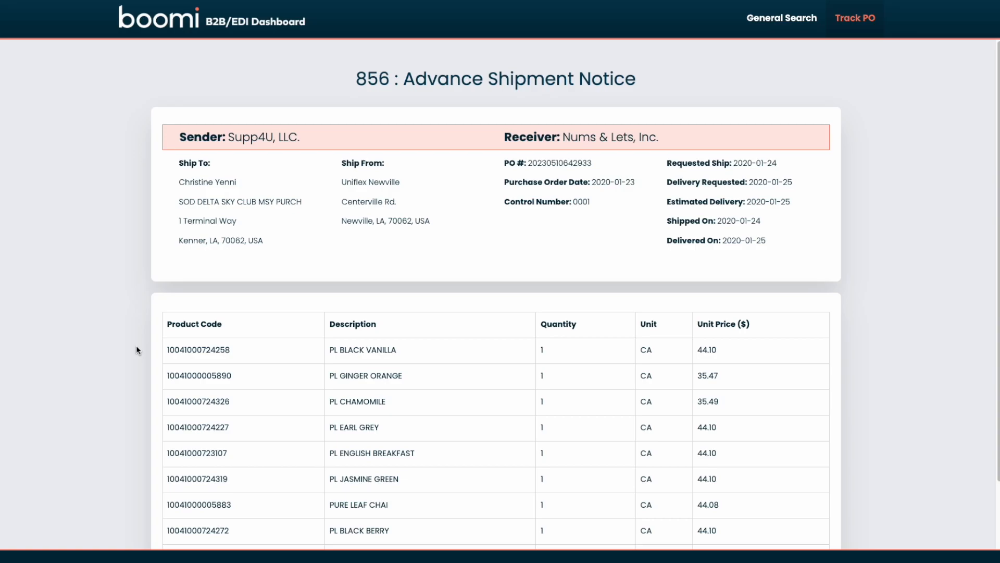
{"action": "scroll", "scroll_direction": "down", "scroll_amount": 3}
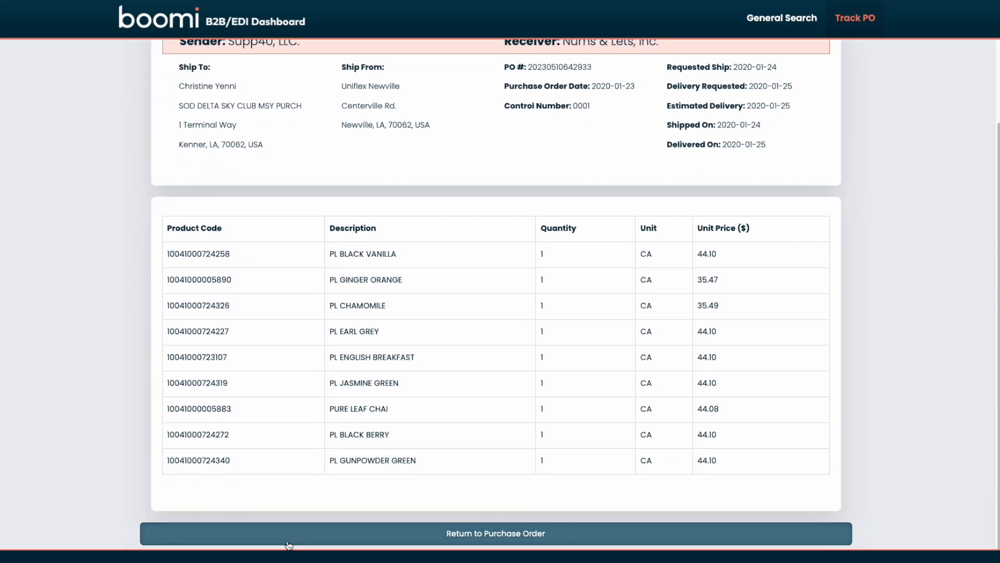
{"action": "left_click", "coordinate": [494, 534]}
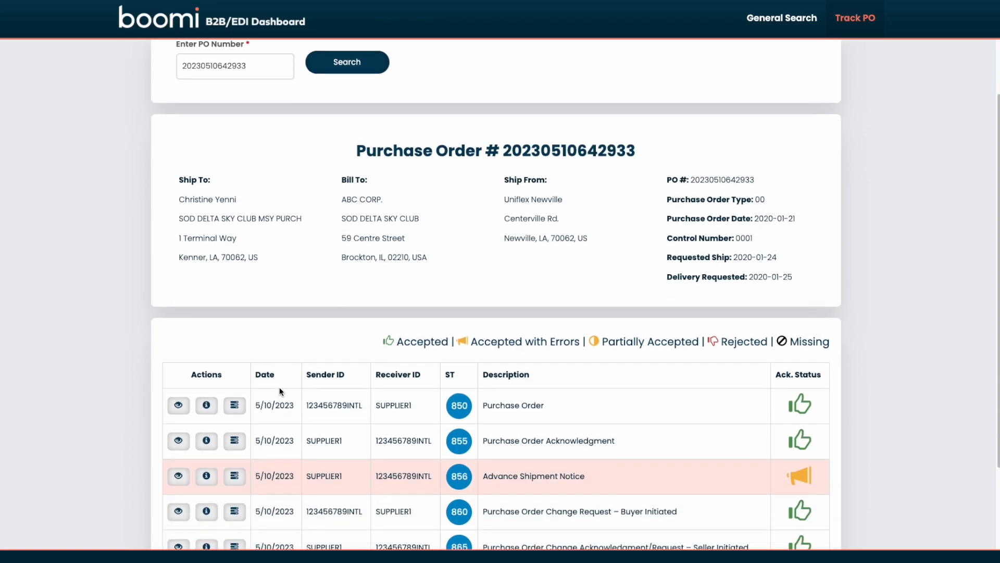
{"action": "scroll", "scroll_direction": "down", "scroll_amount": 3}
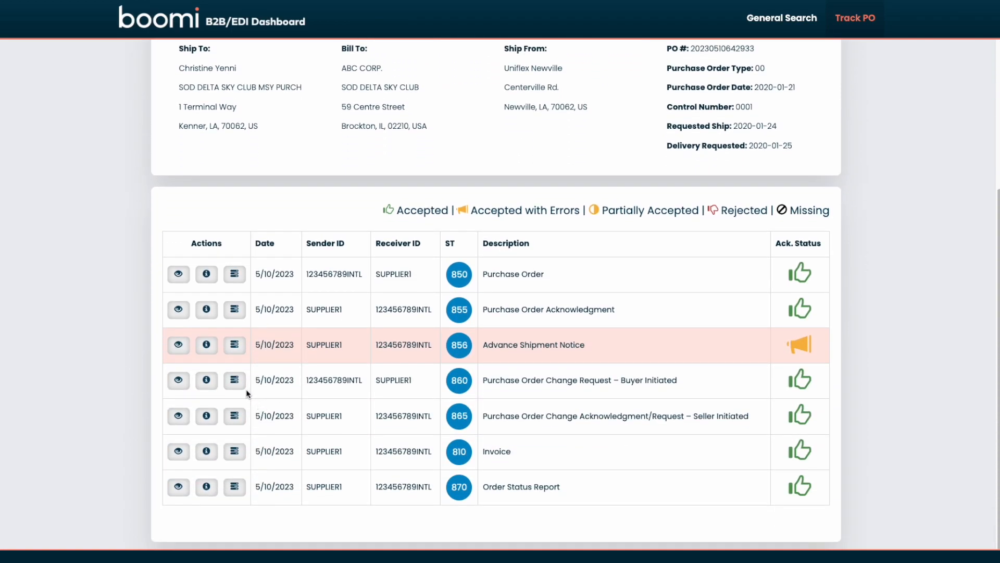
{"action": "mouse_move", "coordinate": [233, 380]}
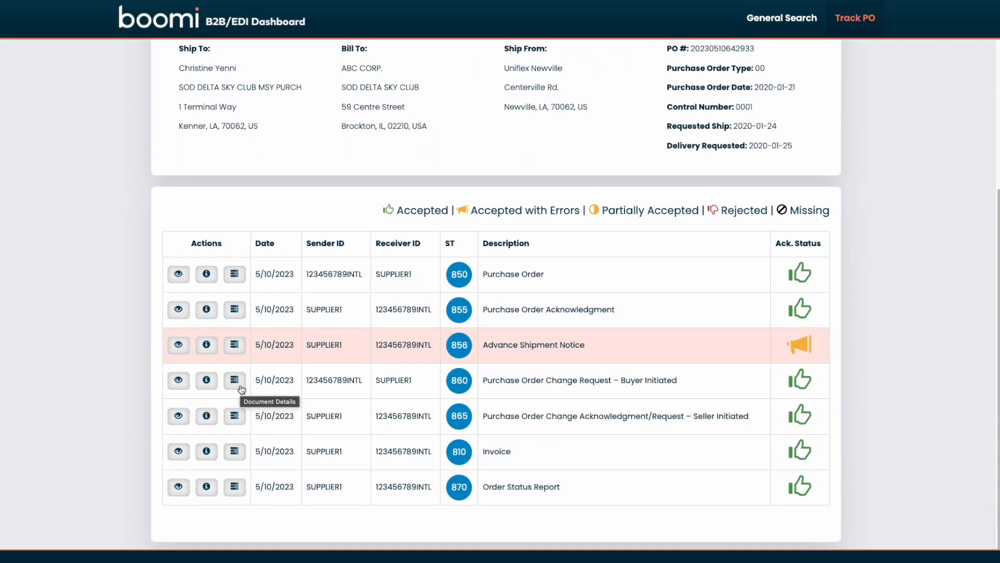
{"action": "mouse_move", "coordinate": [234, 274]}
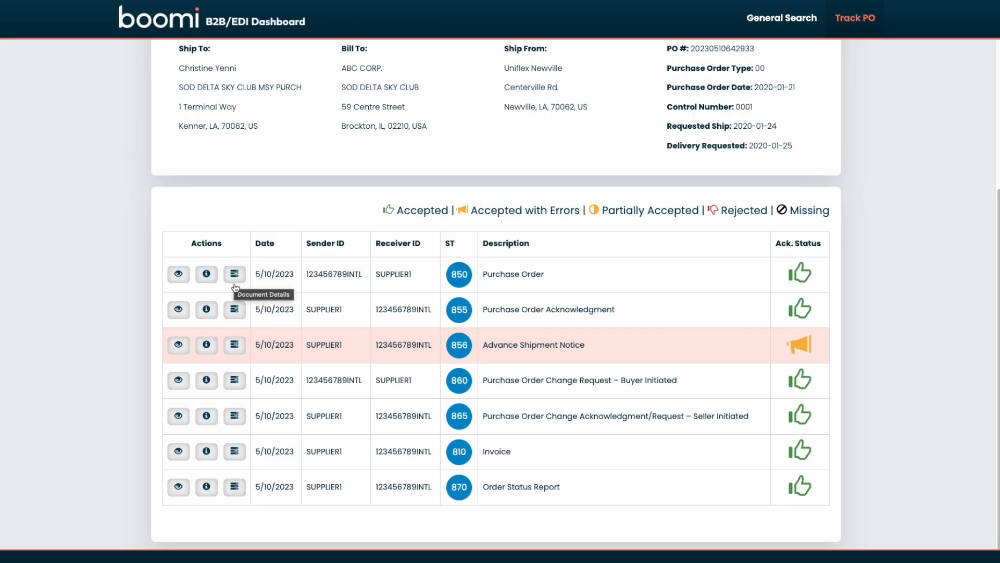
{"action": "mouse_move", "coordinate": [234, 450]}
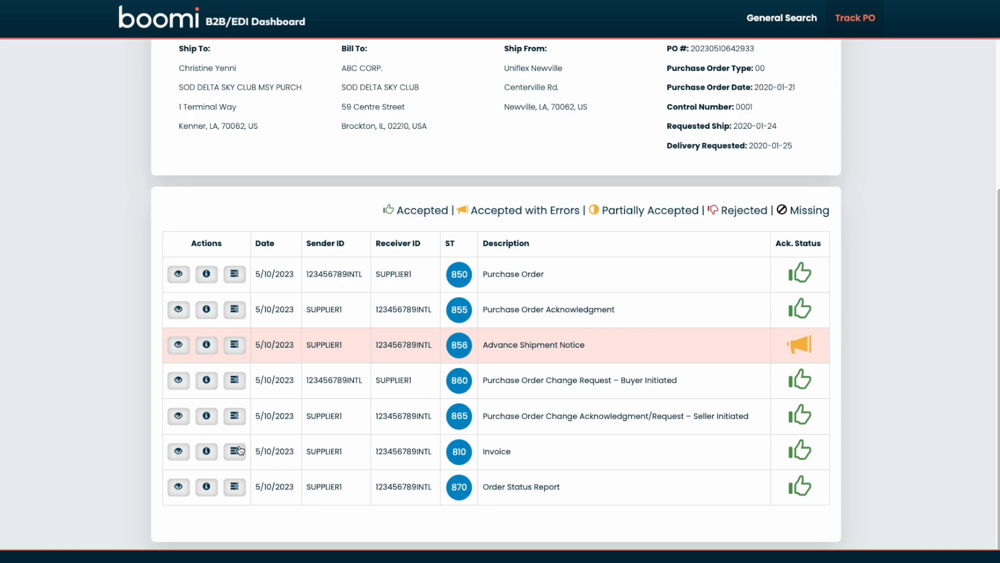
{"action": "mouse_move", "coordinate": [233, 451]}
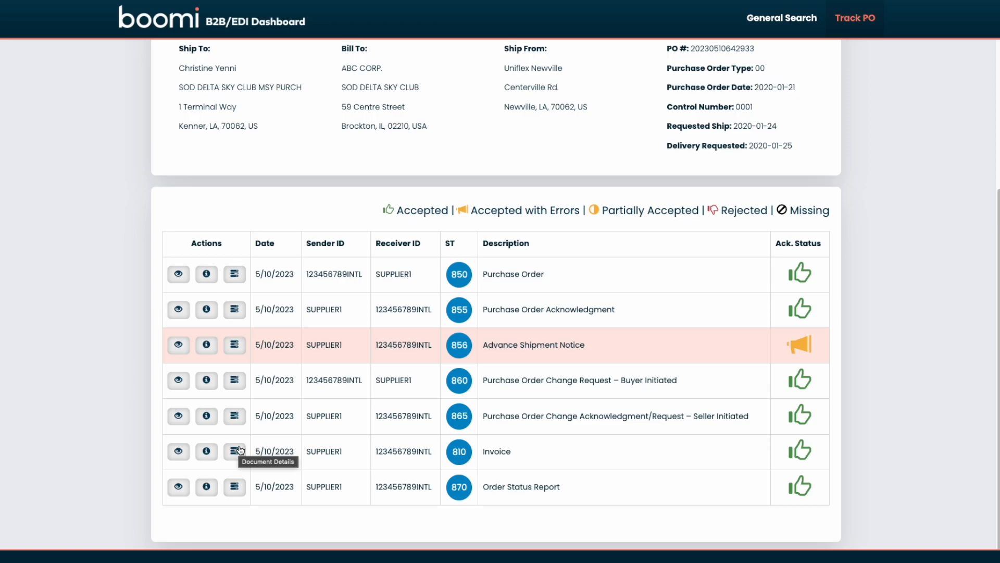
{"action": "mouse_move", "coordinate": [283, 451]}
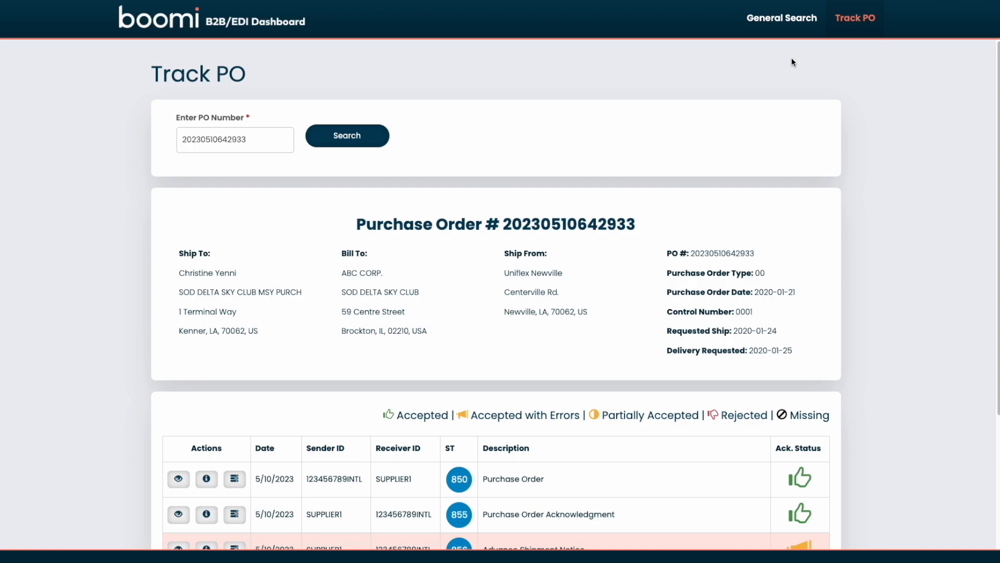
{"action": "mouse_move", "coordinate": [781, 78]}
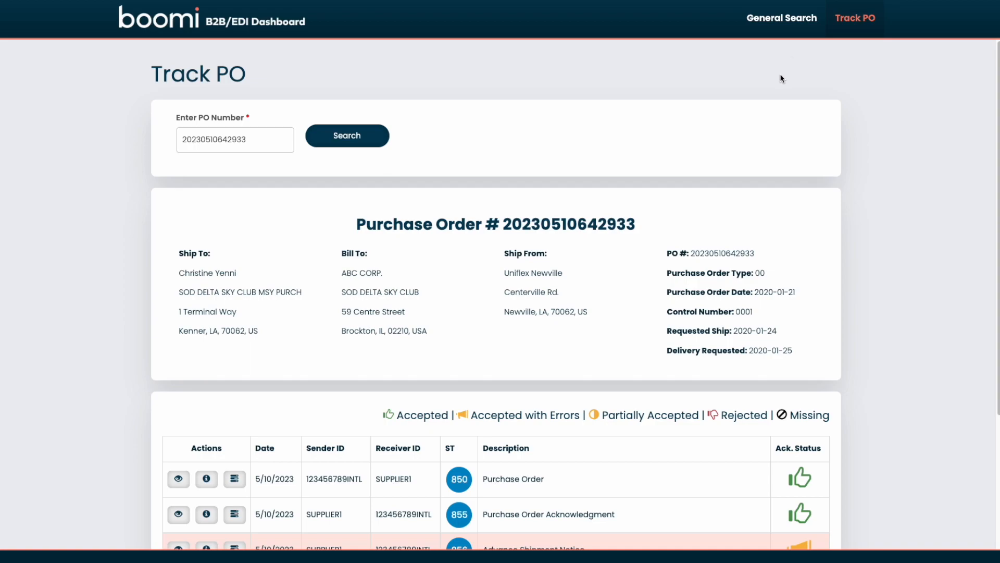